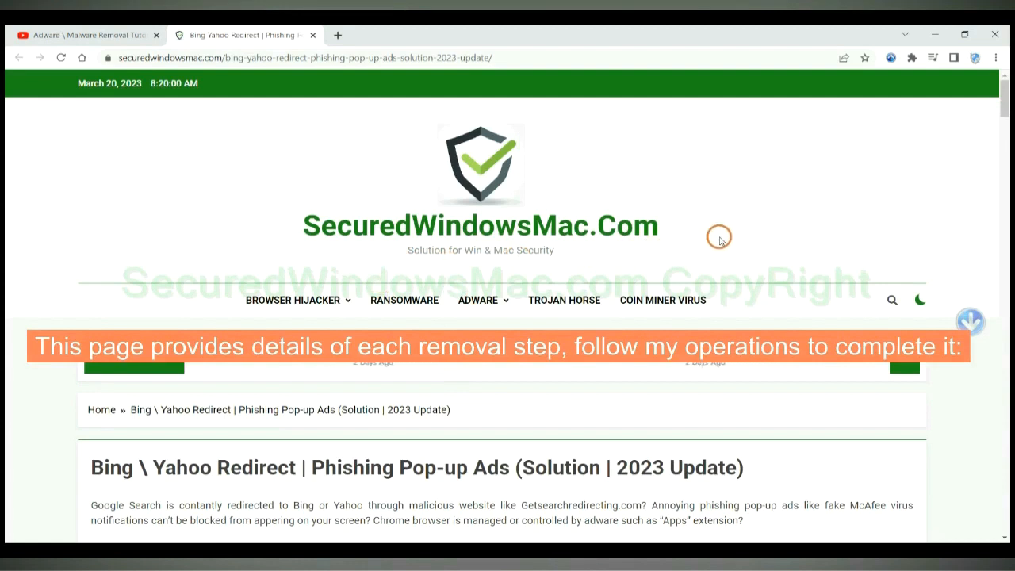
Scroll the guide past the fake McAfee alert and Bing redirect example screenshots
scroll("down", 3)
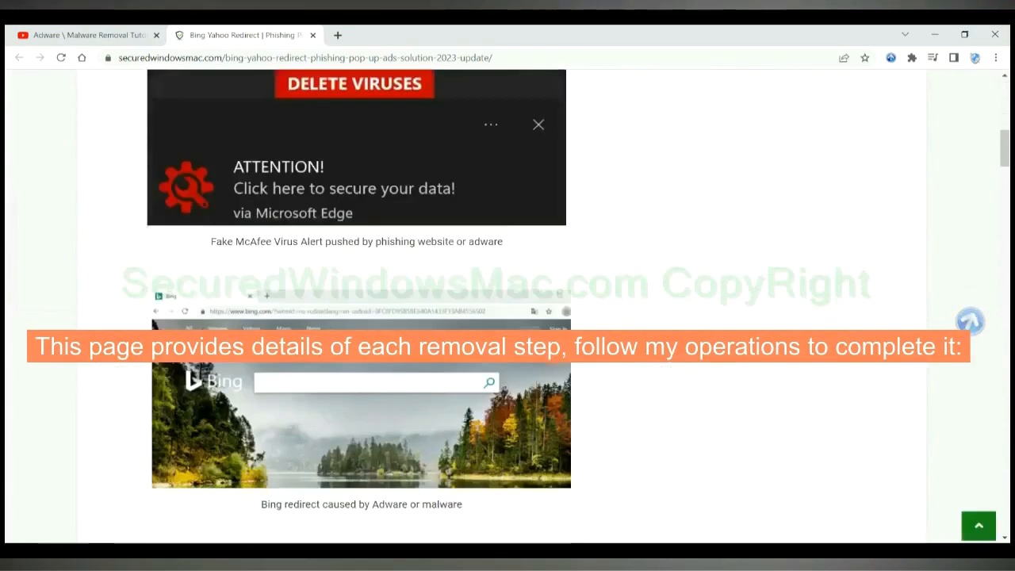
scroll("down", 3)
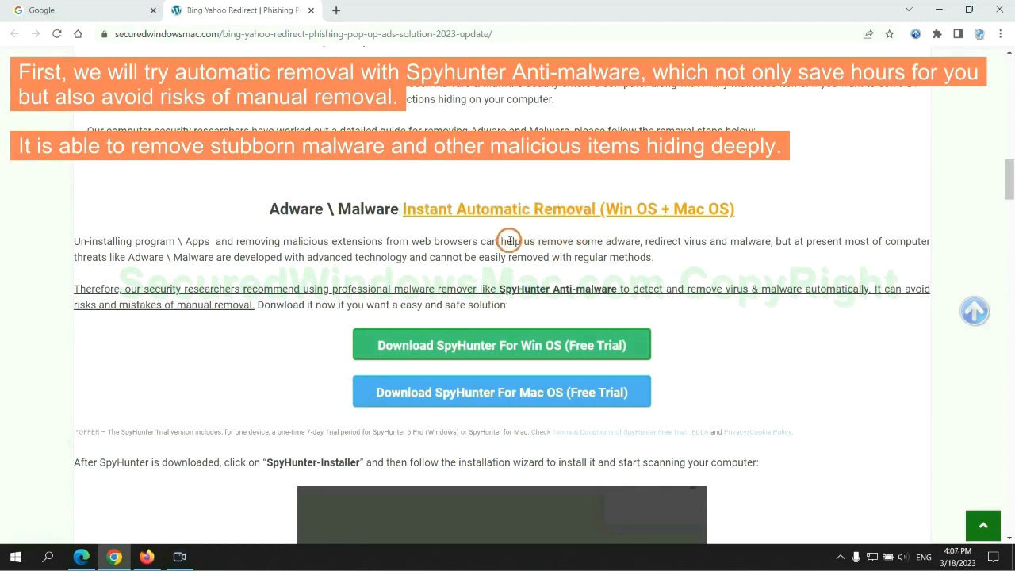
mouse_move(428, 244)
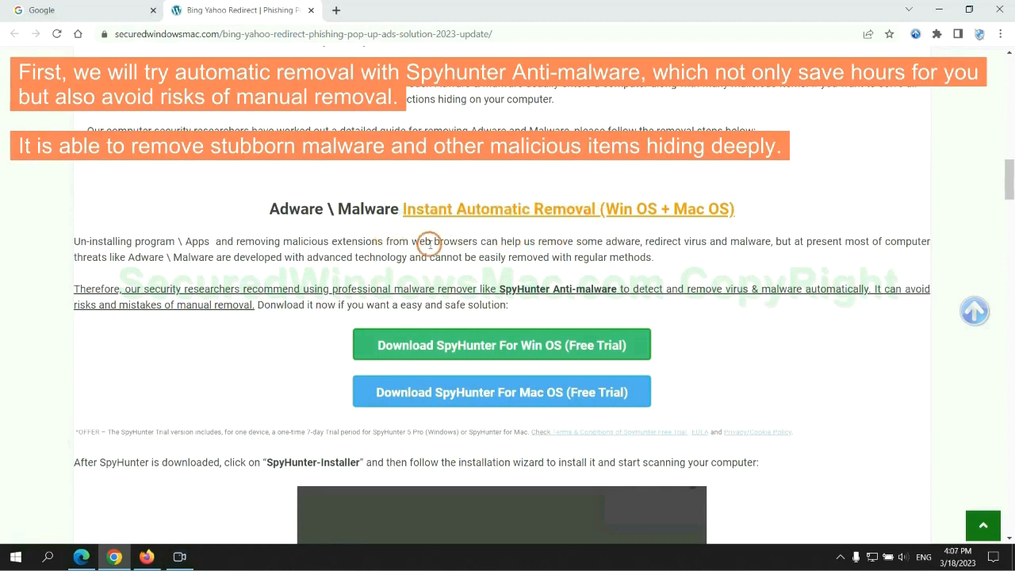
mouse_move(857, 273)
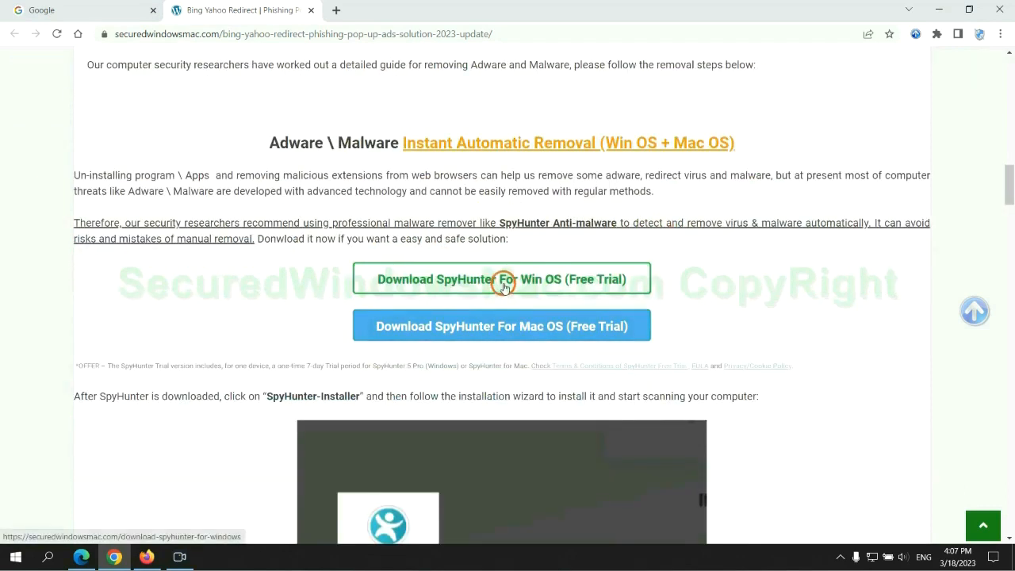
mouse_move(514, 327)
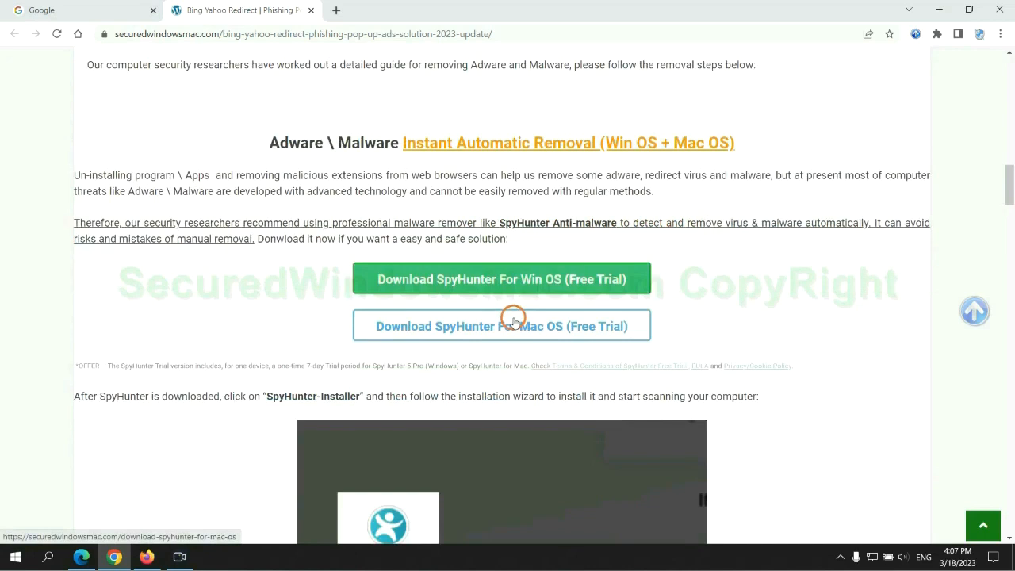
Download 'SpyHunter For Win OS (Free Trial)' and launch the installer from Chrome's download bar
scroll("down", 3)
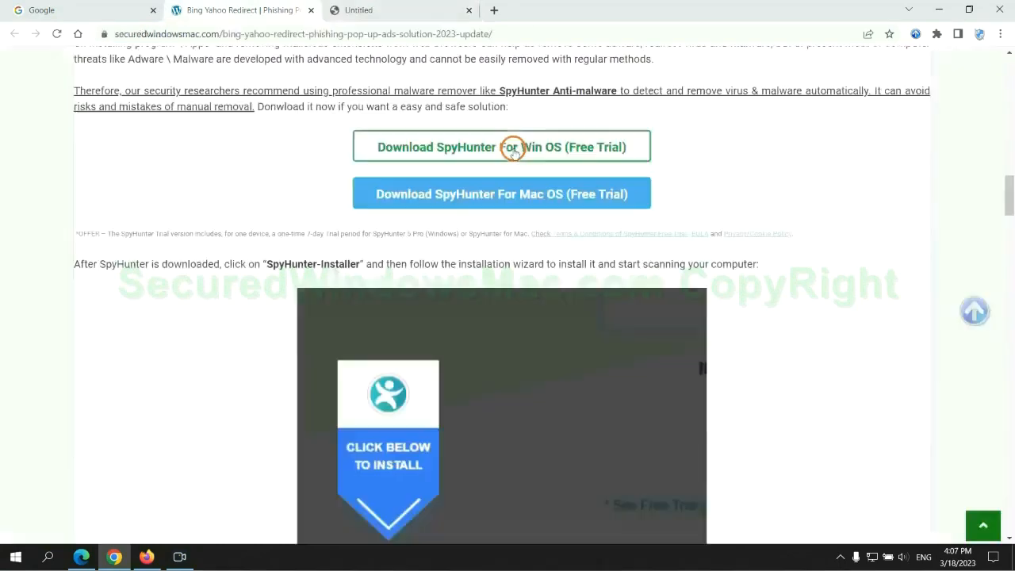
left_click(501, 146)
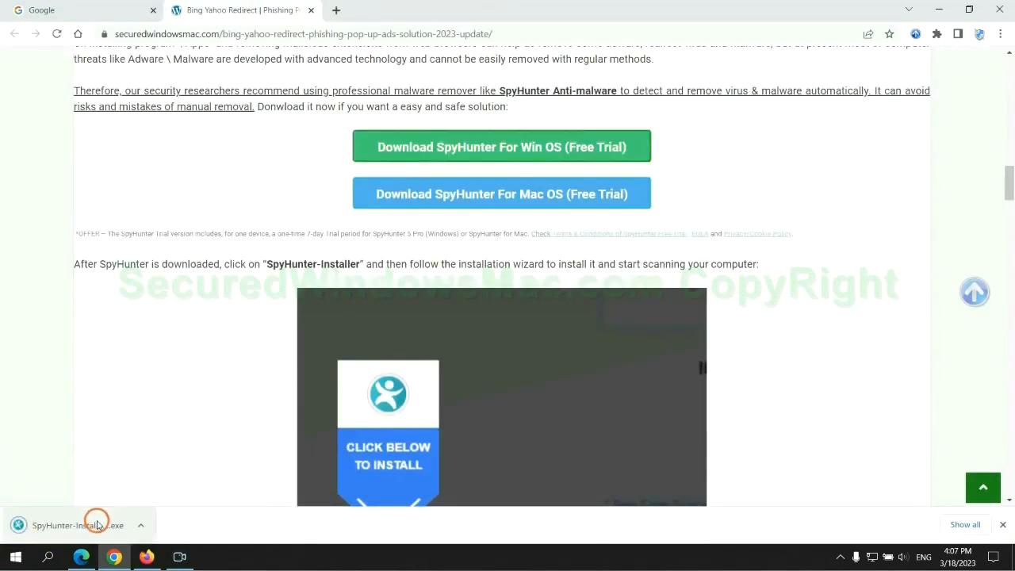
left_click(76, 525)
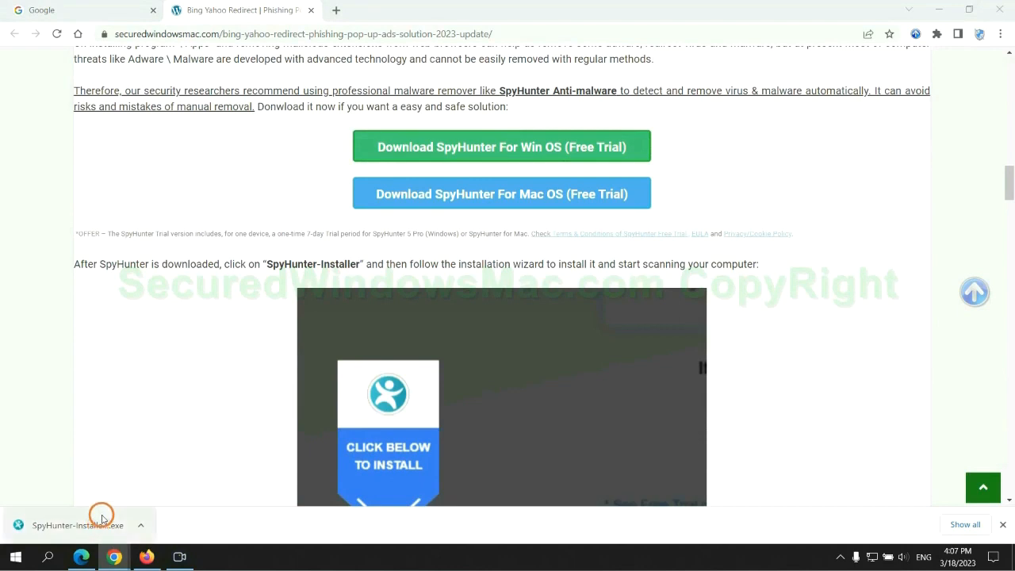
left_click(78, 525)
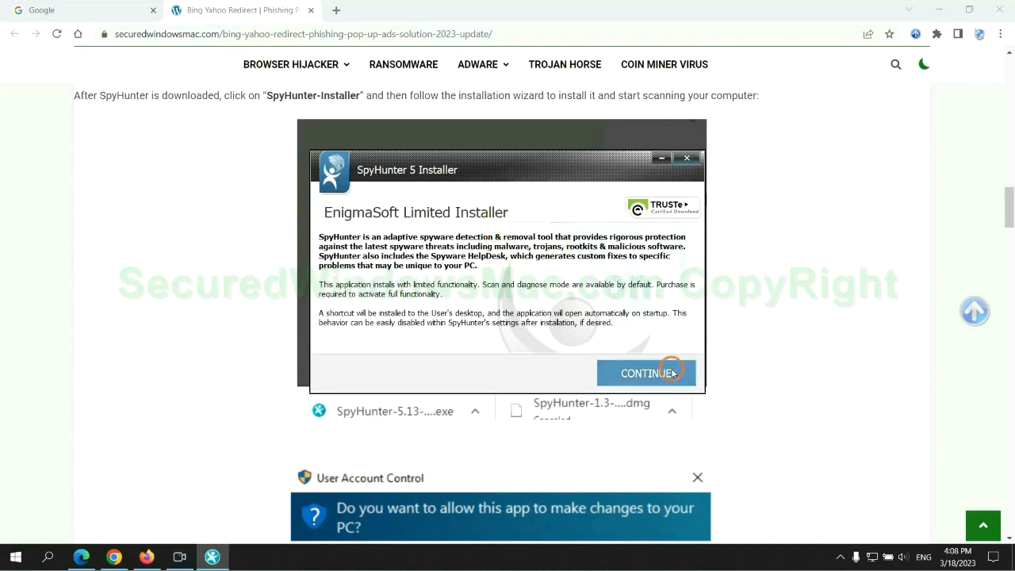
Continue the SpyHunter install, run Start Scan Now and proceed past the detected threats list
left_click(647, 373)
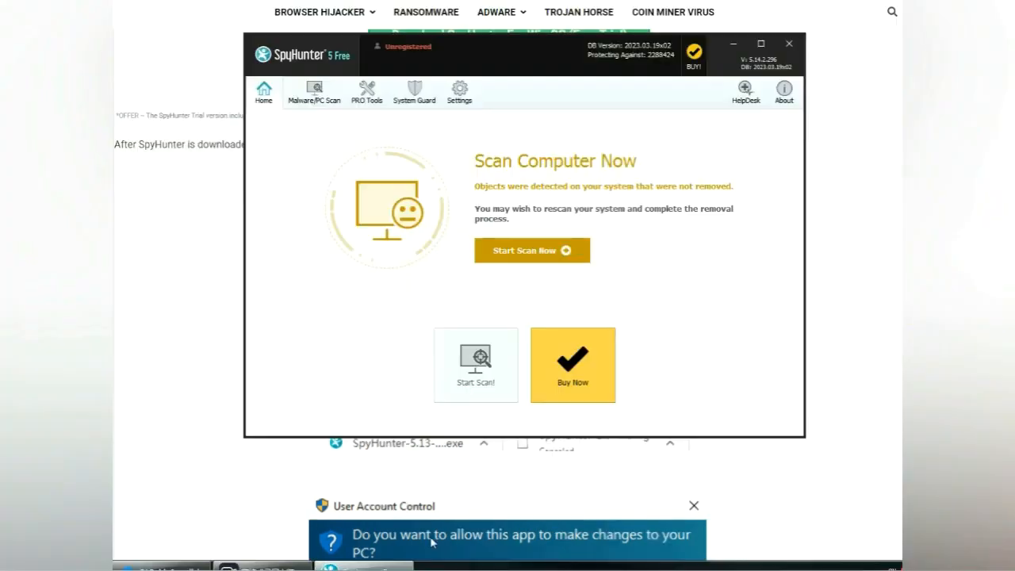
mouse_move(717, 298)
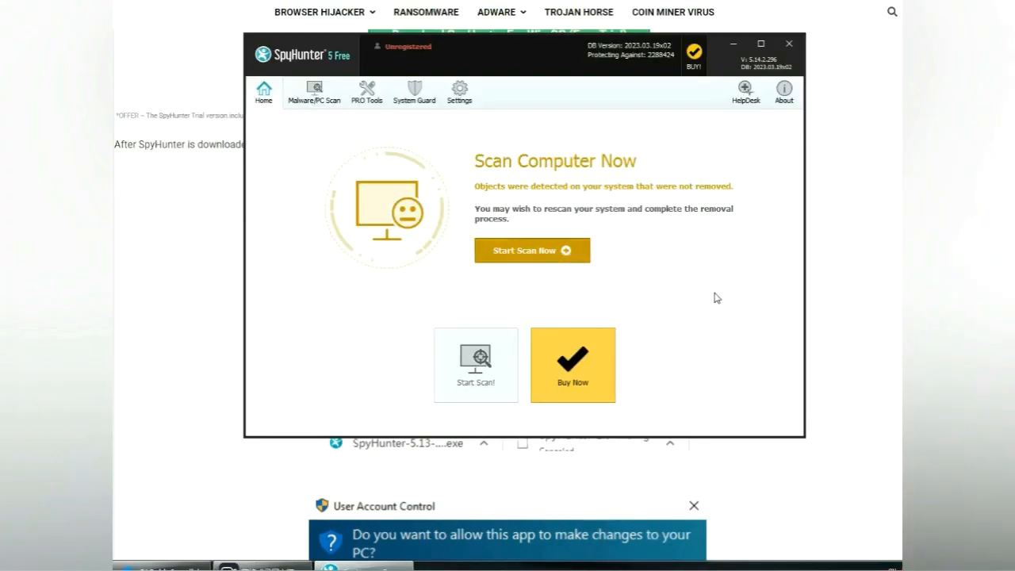
left_click(533, 251)
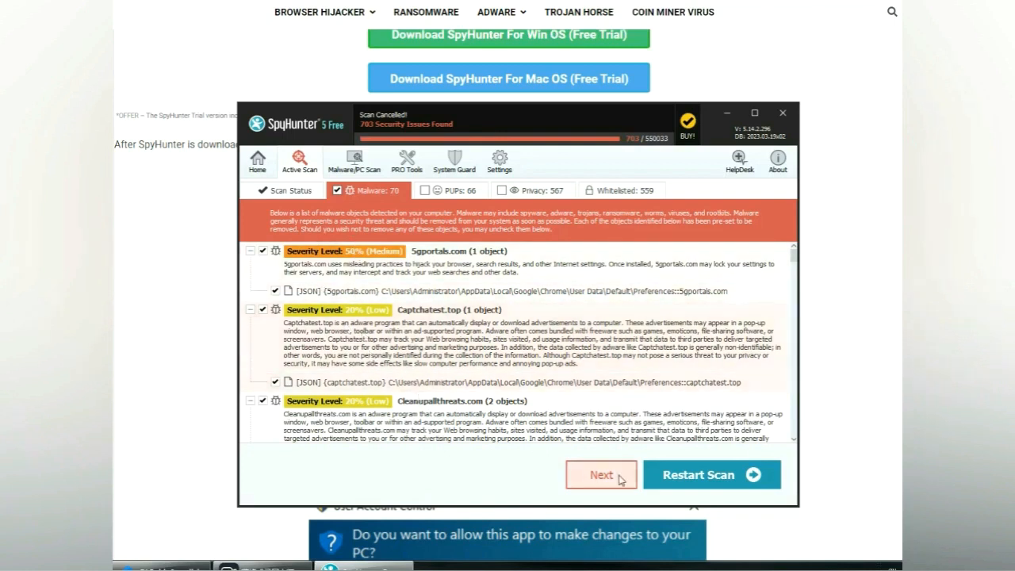
left_click(601, 474)
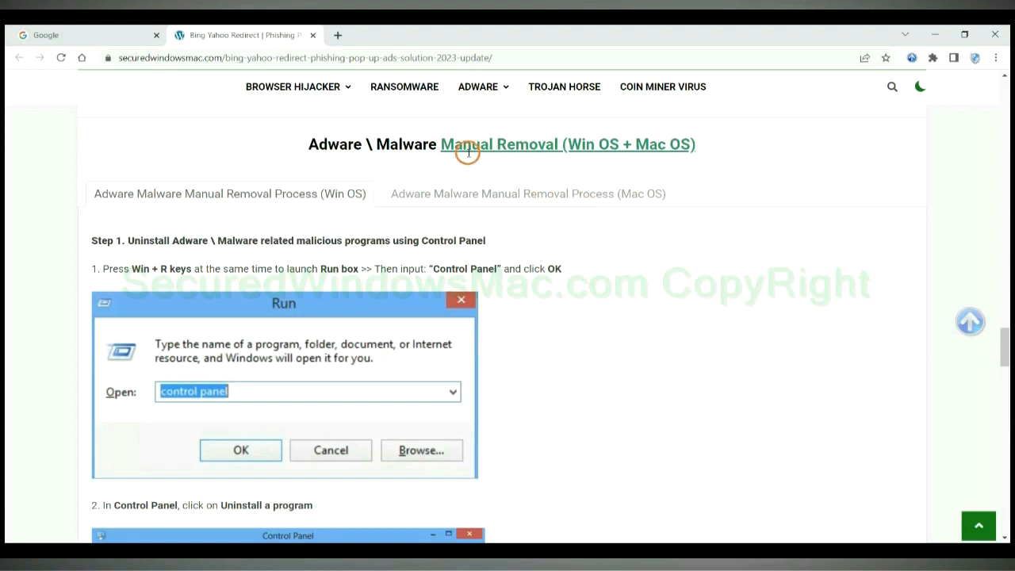
mouse_move(529, 149)
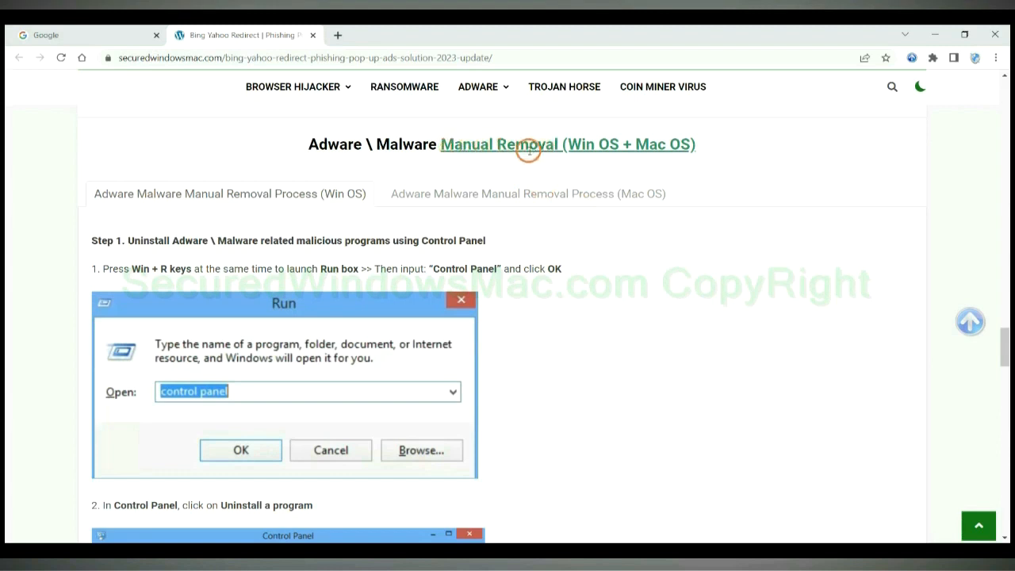
Highlight the Manual Removal (Win OS) heading and the Step 1 uninstall-programs instruction
double_click(583, 144)
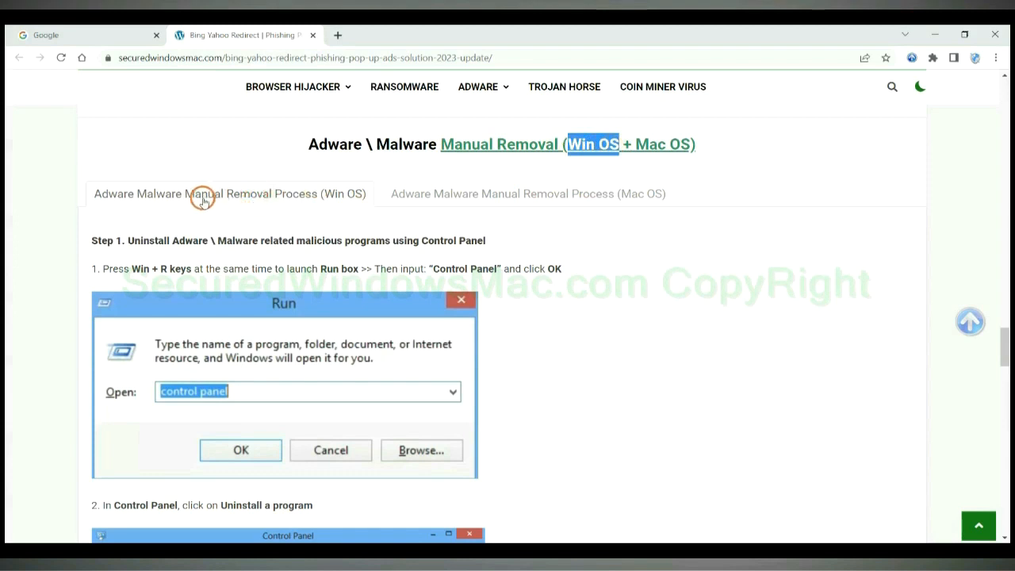
mouse_move(635, 139)
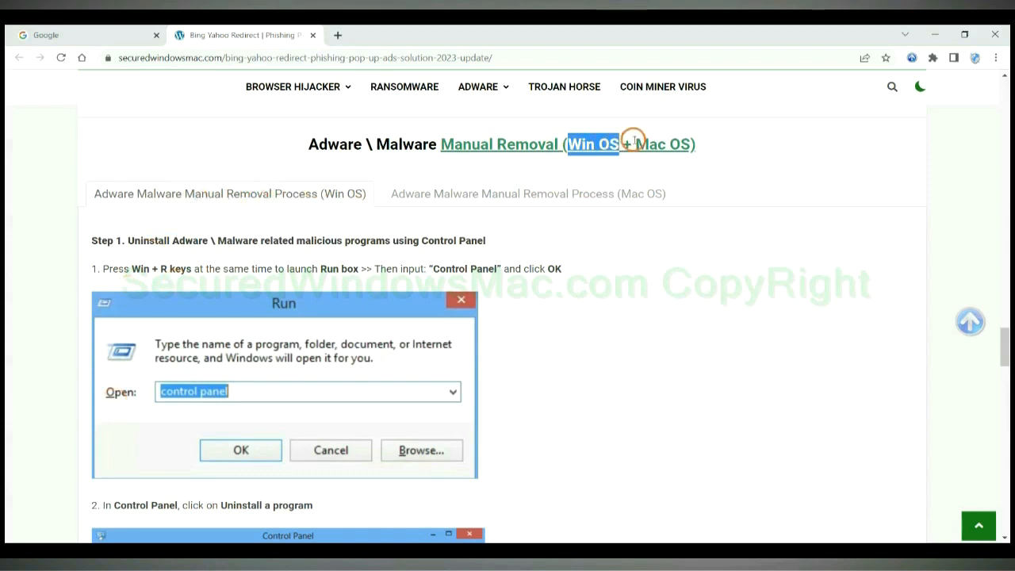
left_click(527, 193)
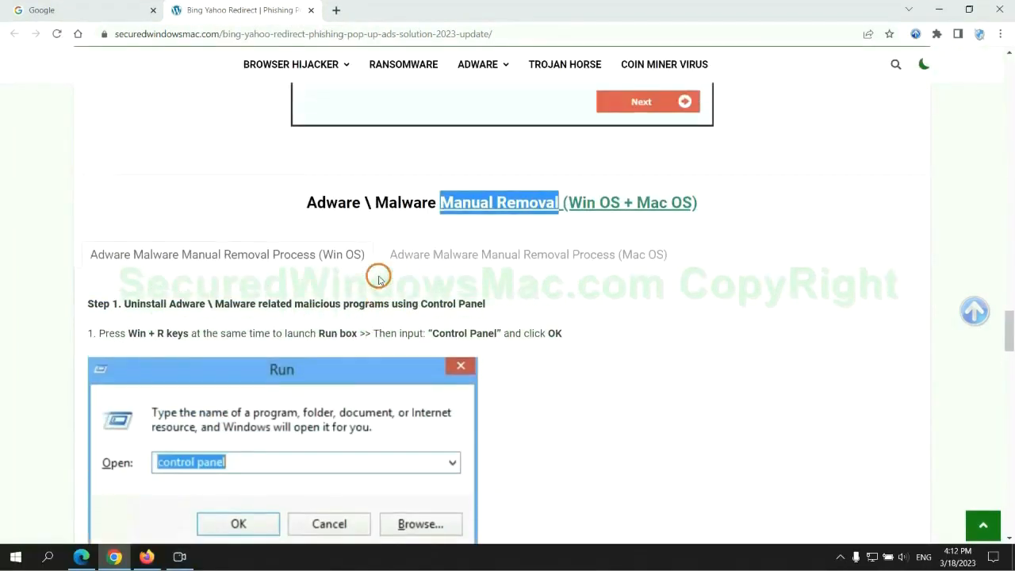
scroll("down", 3)
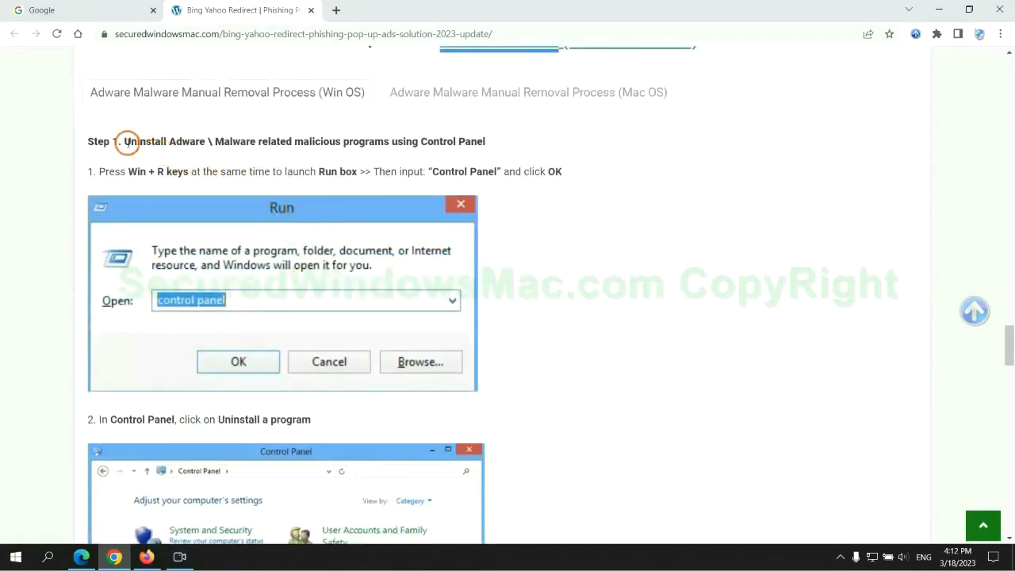
left_click_drag(123, 141, 384, 142)
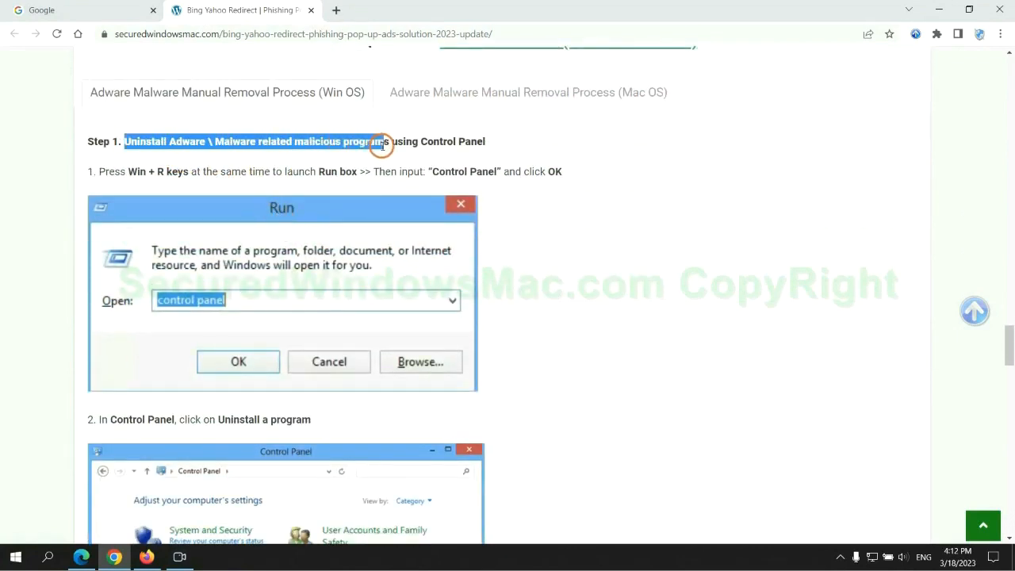
scroll("down", 3)
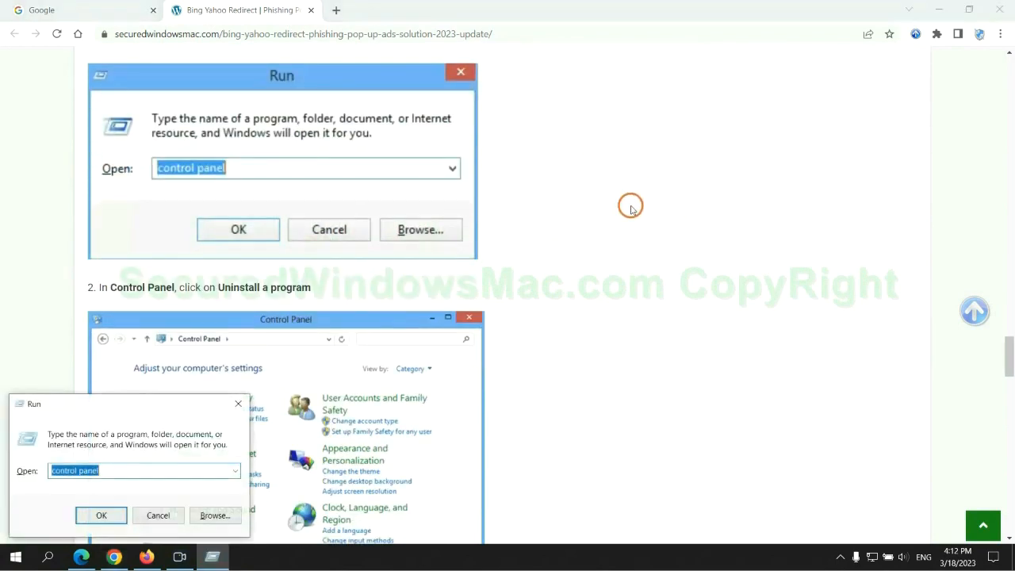
Launch Control Panel from the Run dialog, then reach the guide's Step 2 on browser extensions
type("cont")
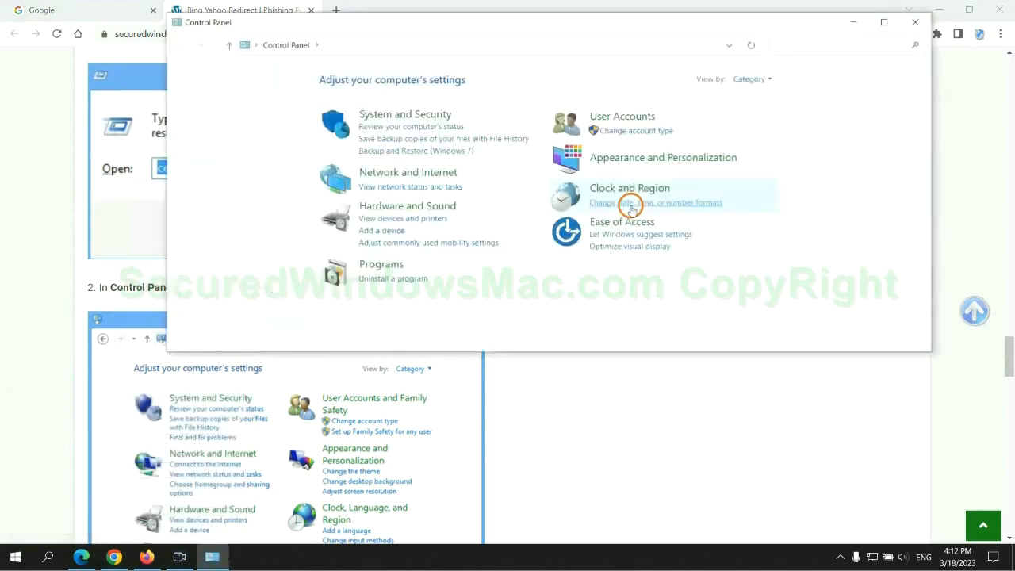
left_click(393, 279)
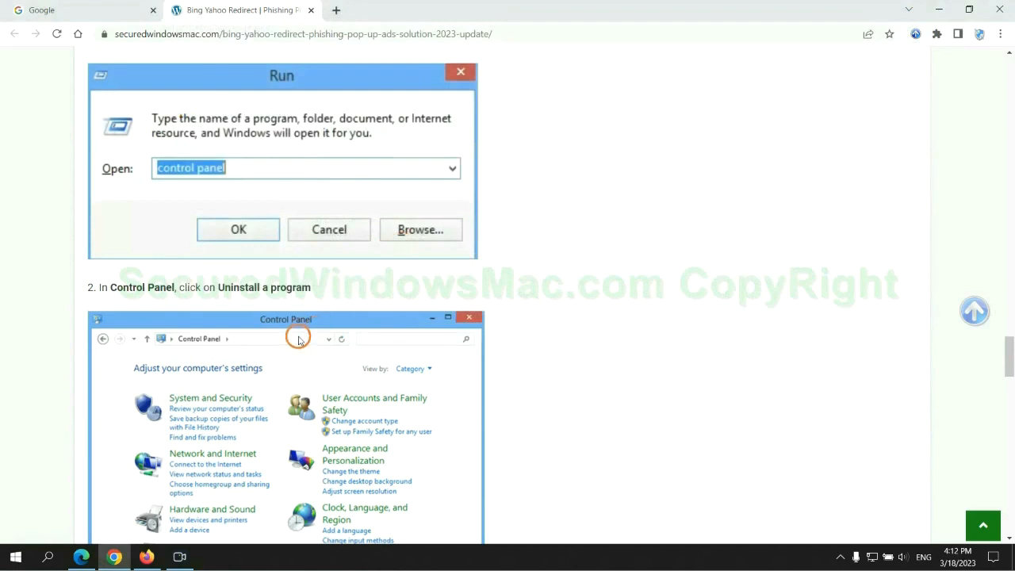
scroll("down", 3)
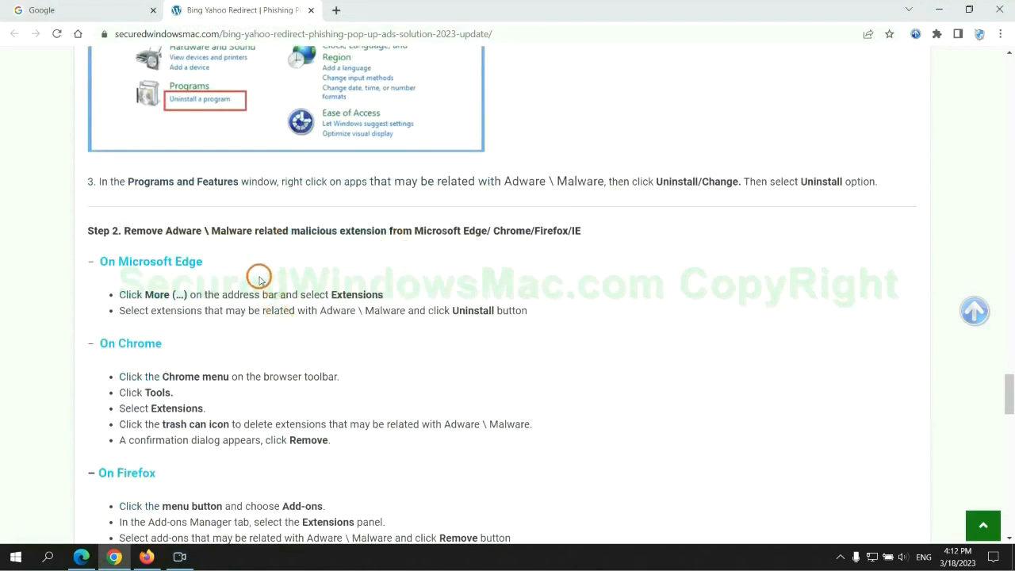
mouse_move(867, 159)
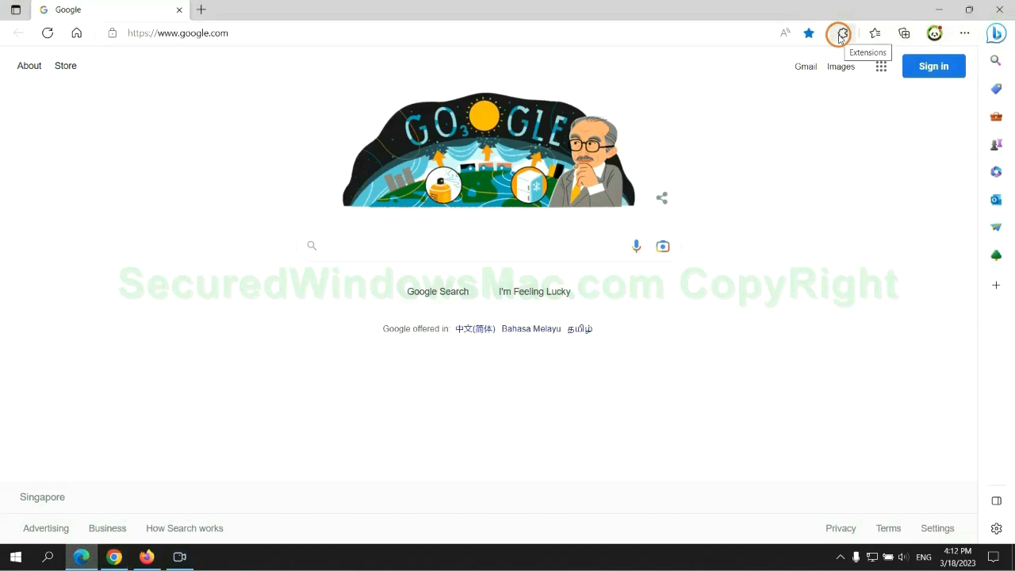
In Edge's Manage extensions page, remove the McAfee WebAdvisor extension
left_click(842, 32)
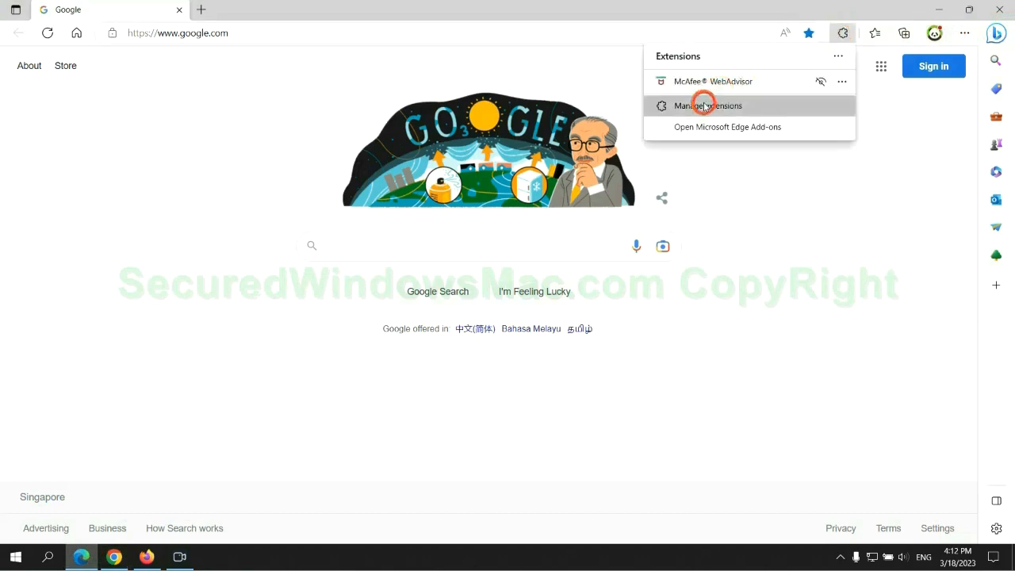
left_click(708, 104)
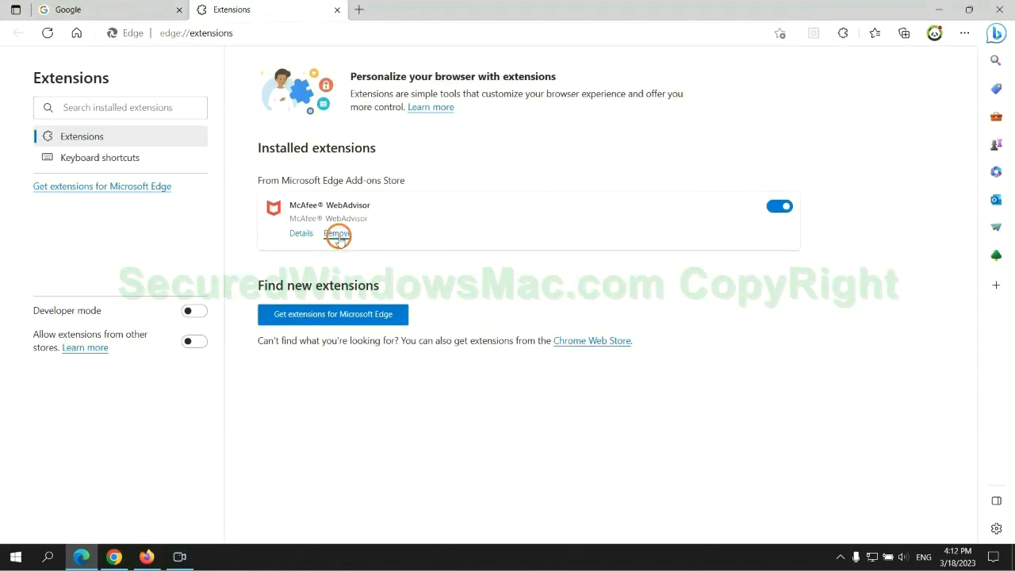
left_click(336, 233)
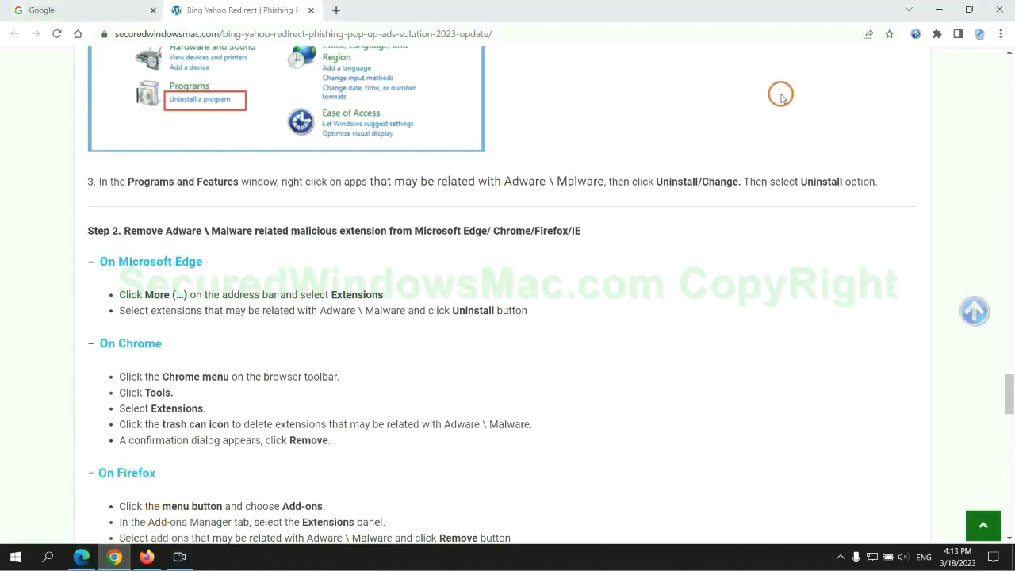
Remove the Ecosia extension from Chrome's Extensions page and confirm the removal
left_click(936, 35)
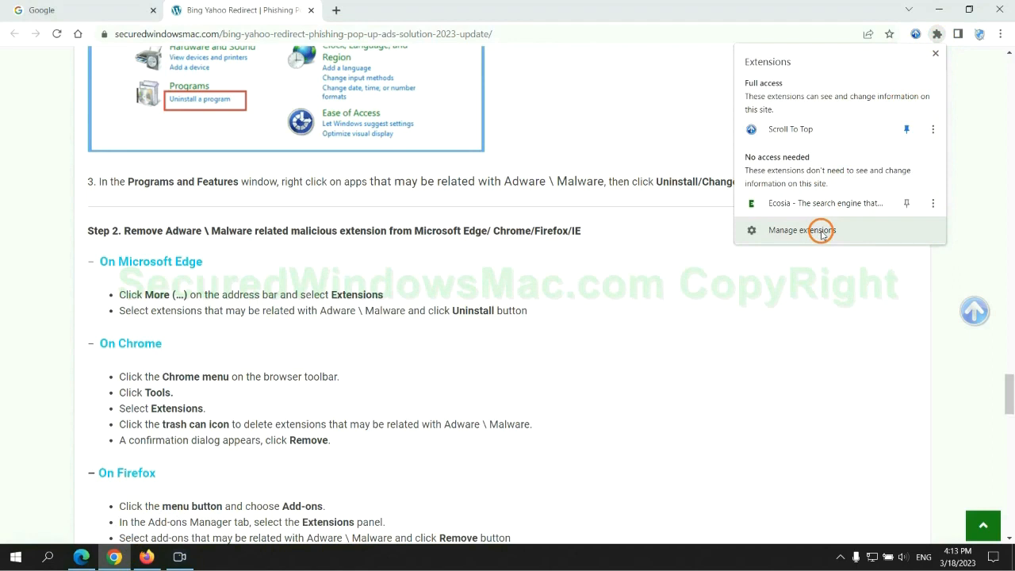
left_click(802, 230)
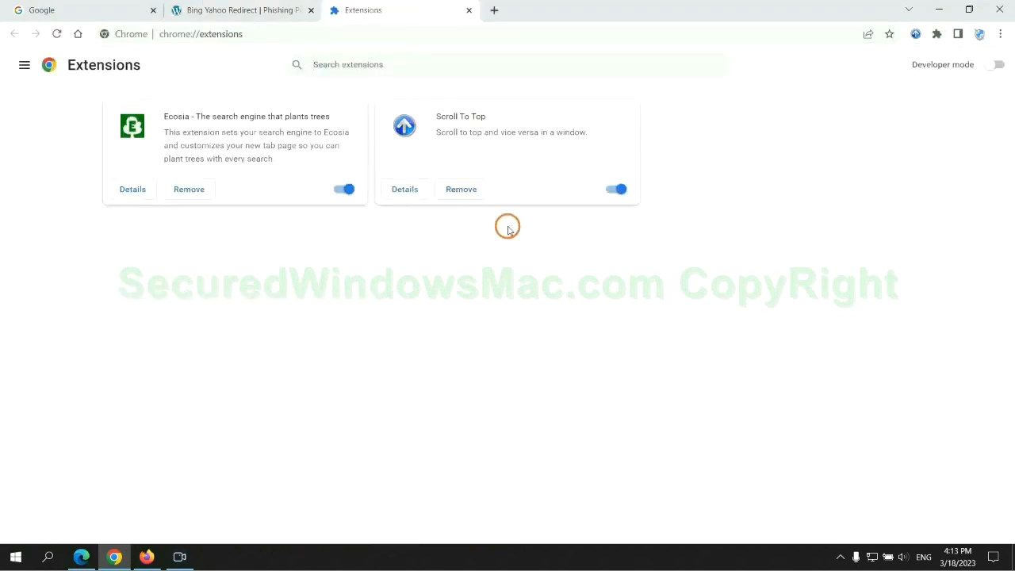
left_click(188, 189)
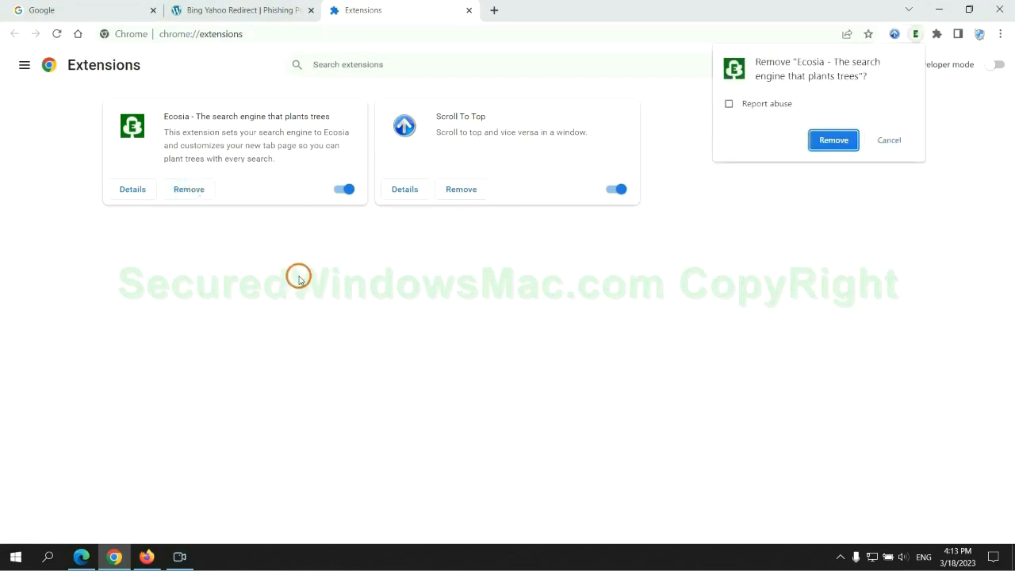
left_click(834, 140)
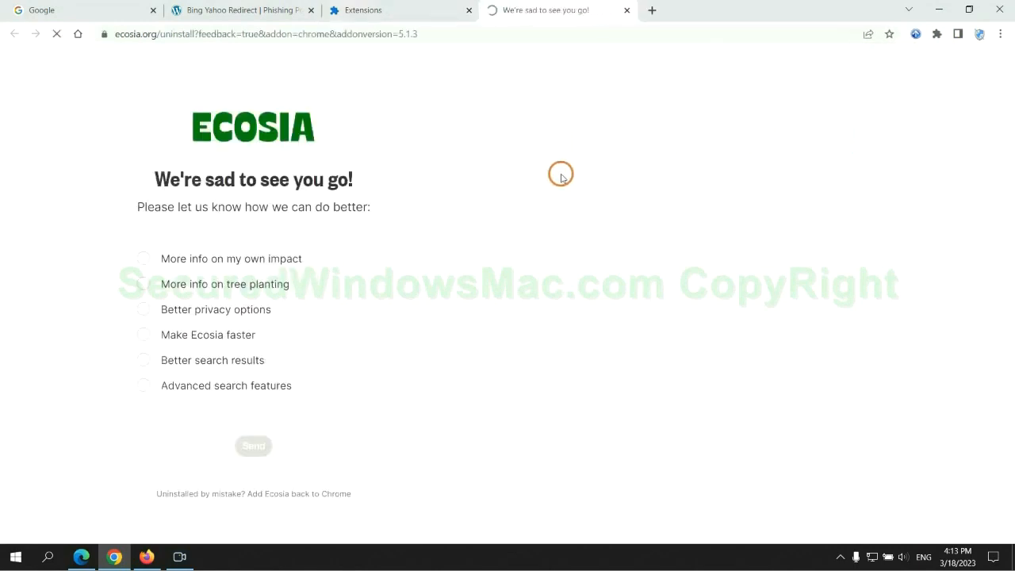
left_click(624, 10)
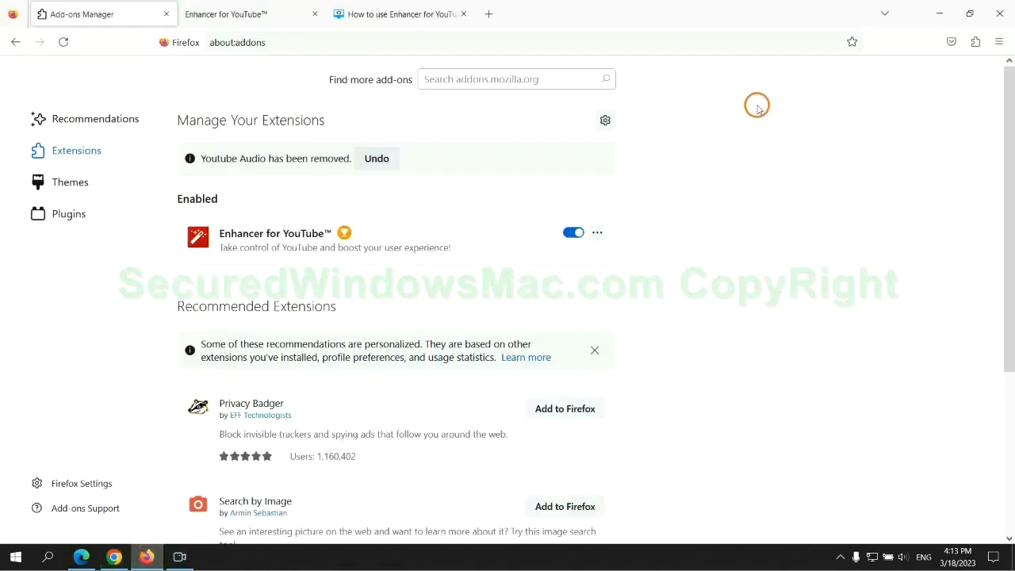
In Firefox Add-ons Manager, remove Enhancer for YouTube via its ... menu and confirm
left_click(974, 41)
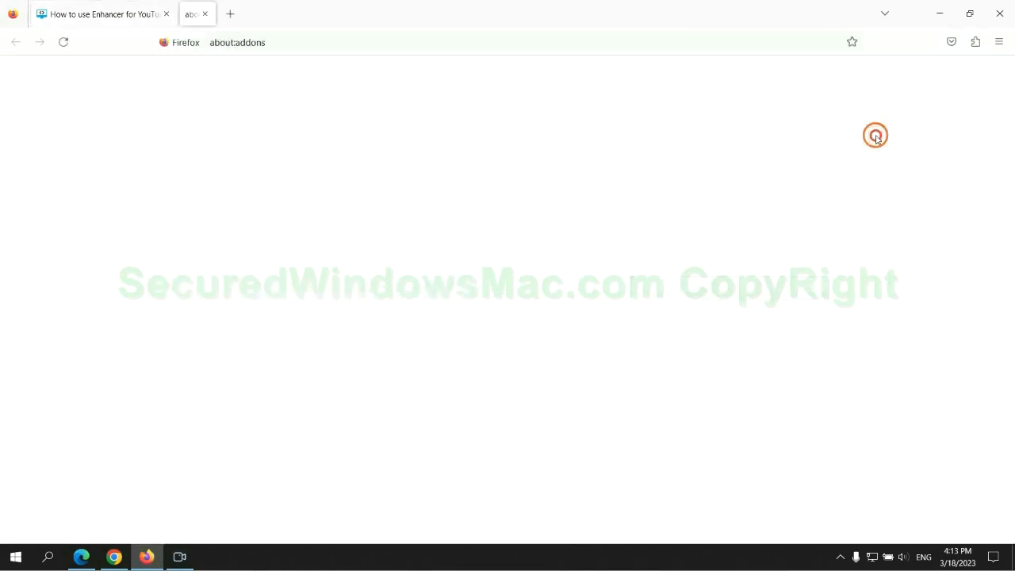
left_click(597, 193)
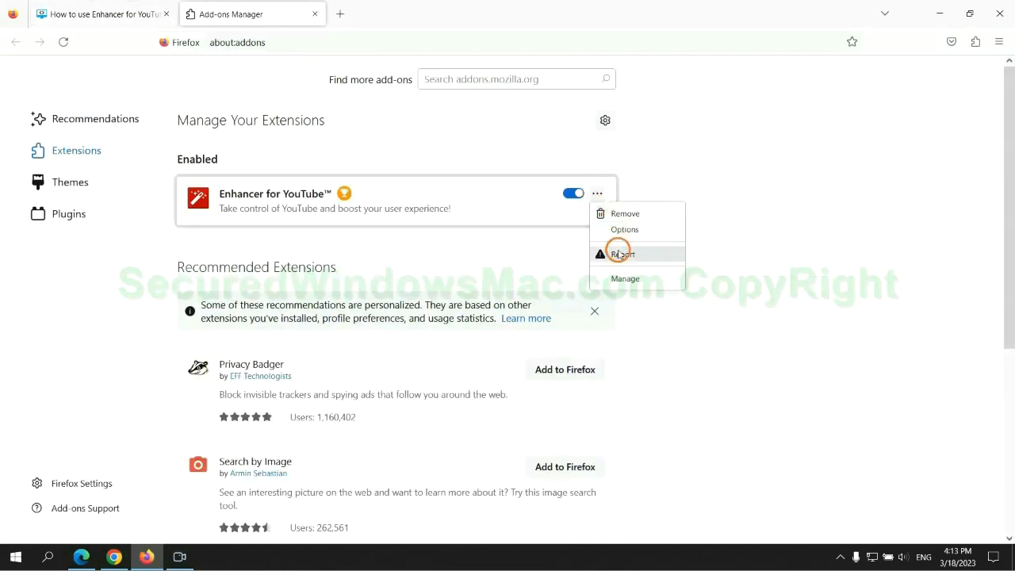
left_click(625, 212)
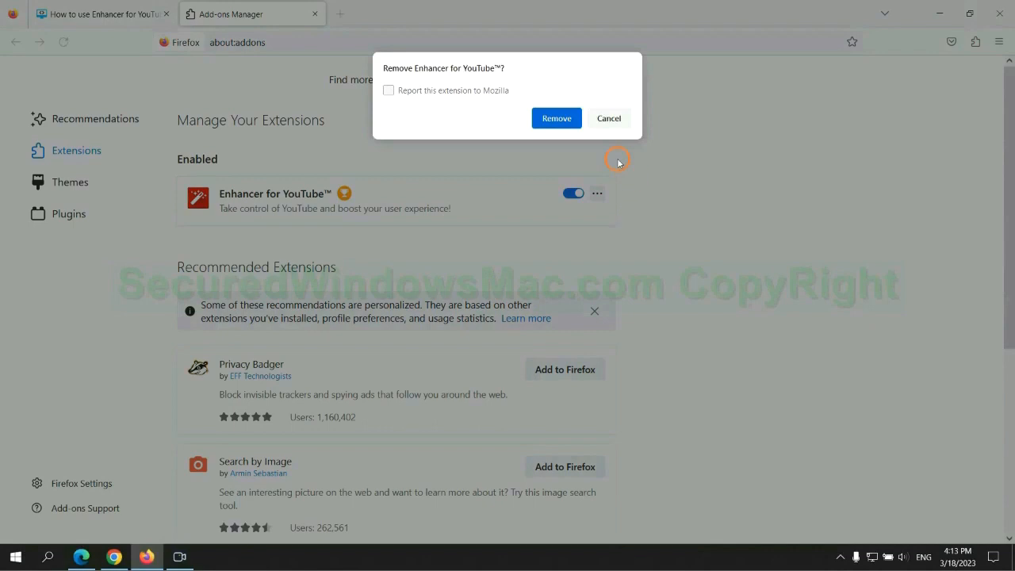
left_click(555, 118)
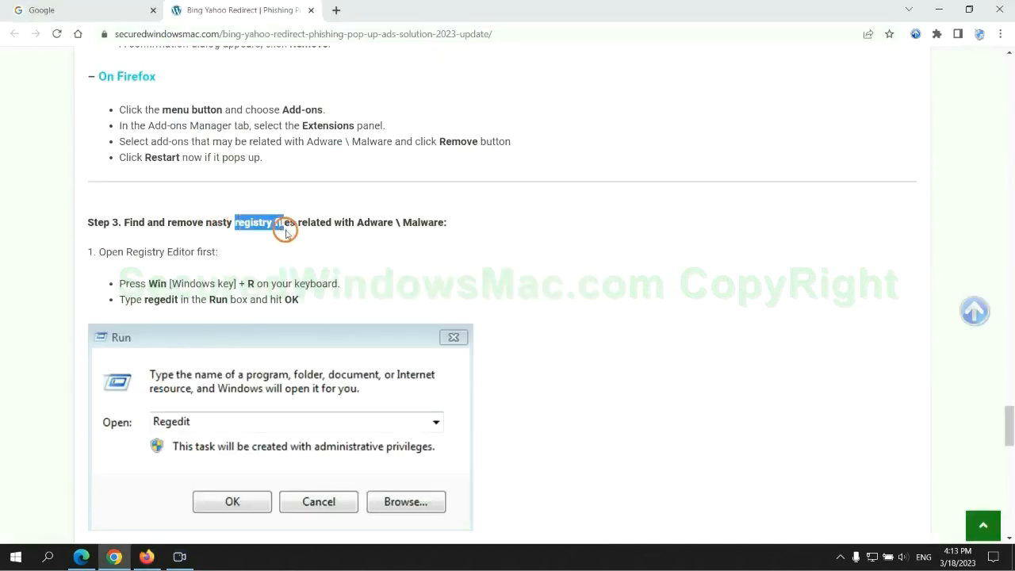
Scroll the guide to Step 3: Find and remove nasty registry files
scroll("down", 3)
type("rege")
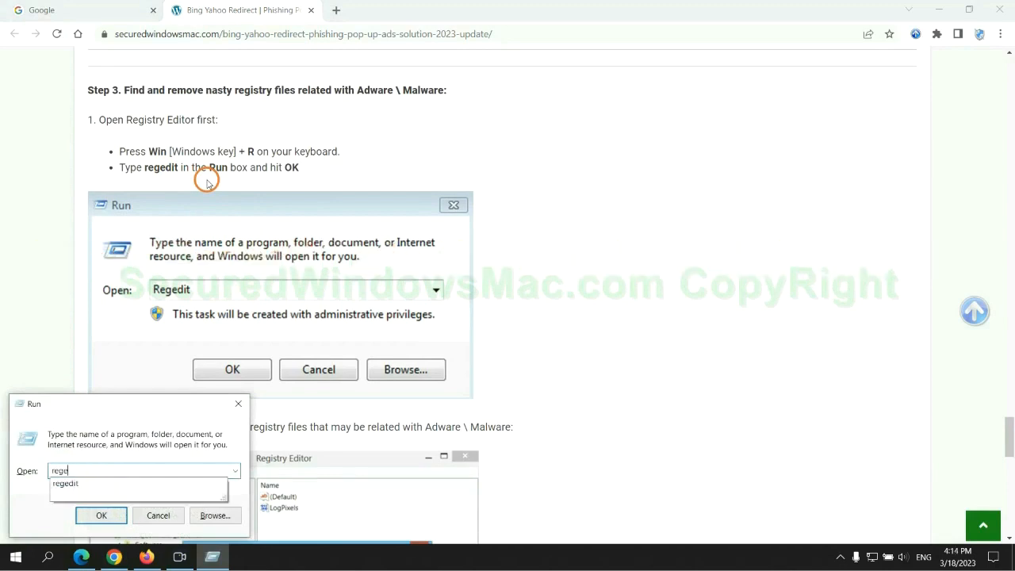
Launch regedit and set up an Edit > Find search for 'Apps'
left_click(101, 516)
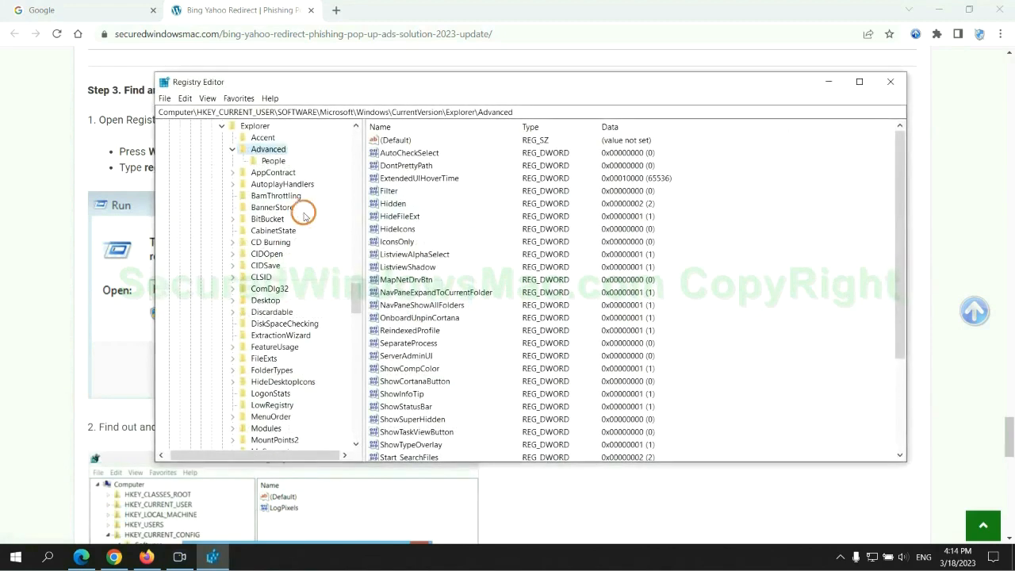
left_click(184, 99)
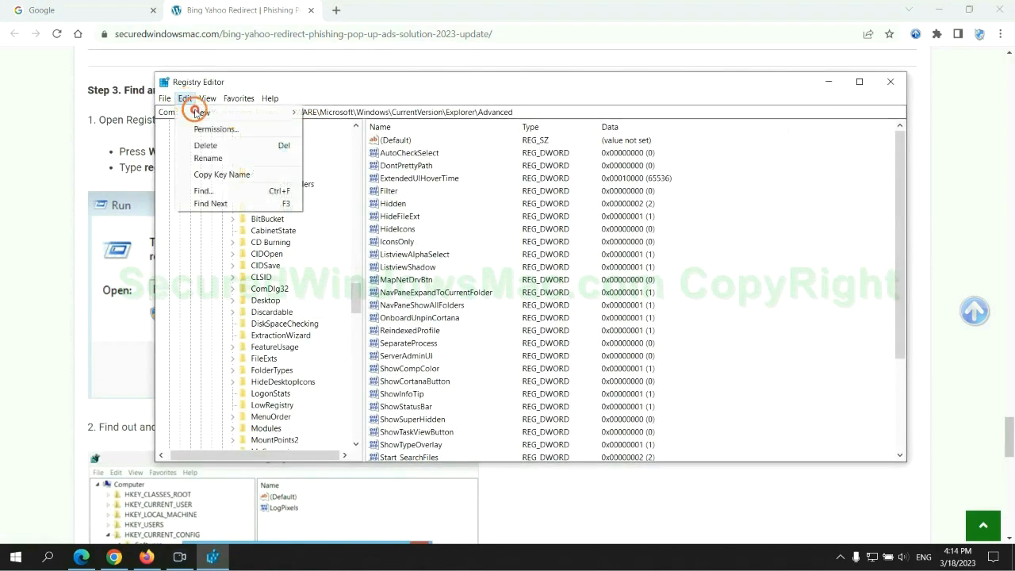
left_click(203, 190)
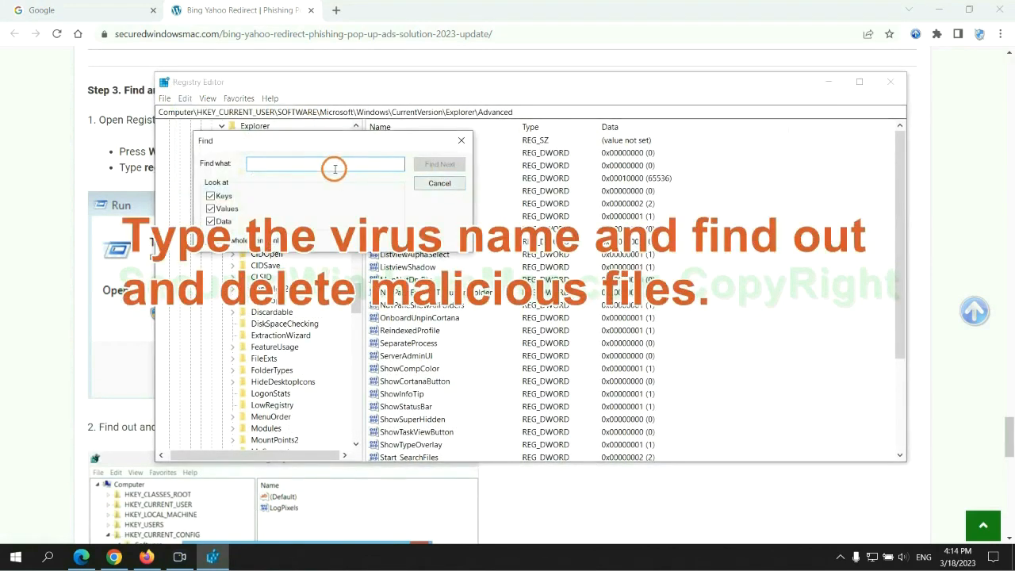
type("Apps")
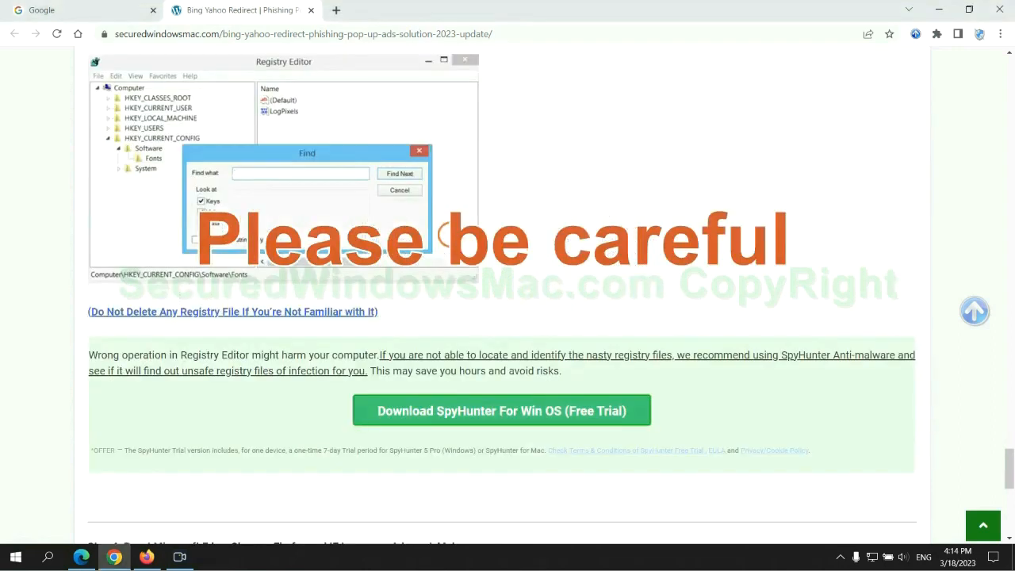
Scroll to the guide's Step 4 on resetting browsers and switch to Microsoft Edge
scroll("down", 3)
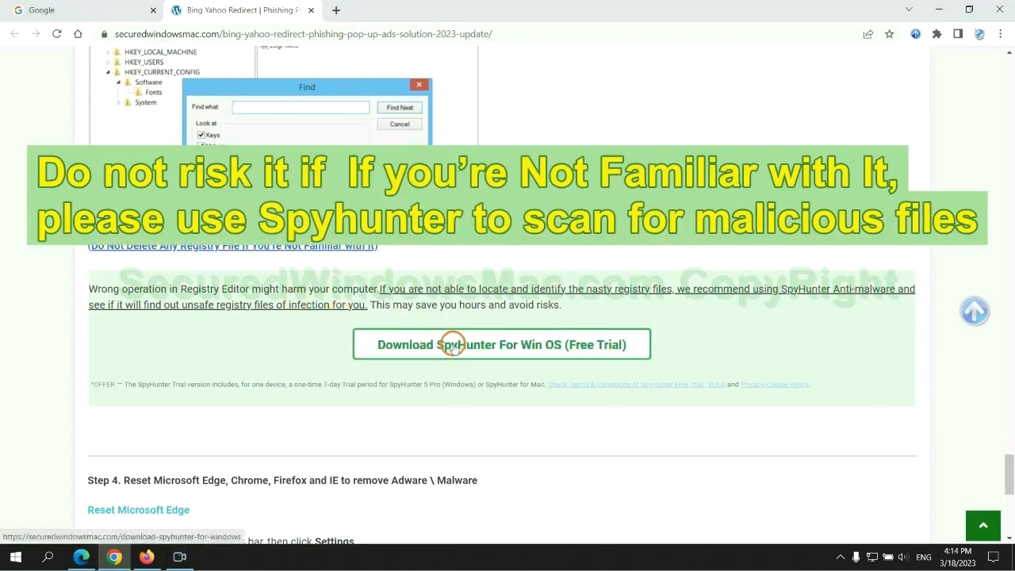
scroll("down", 3)
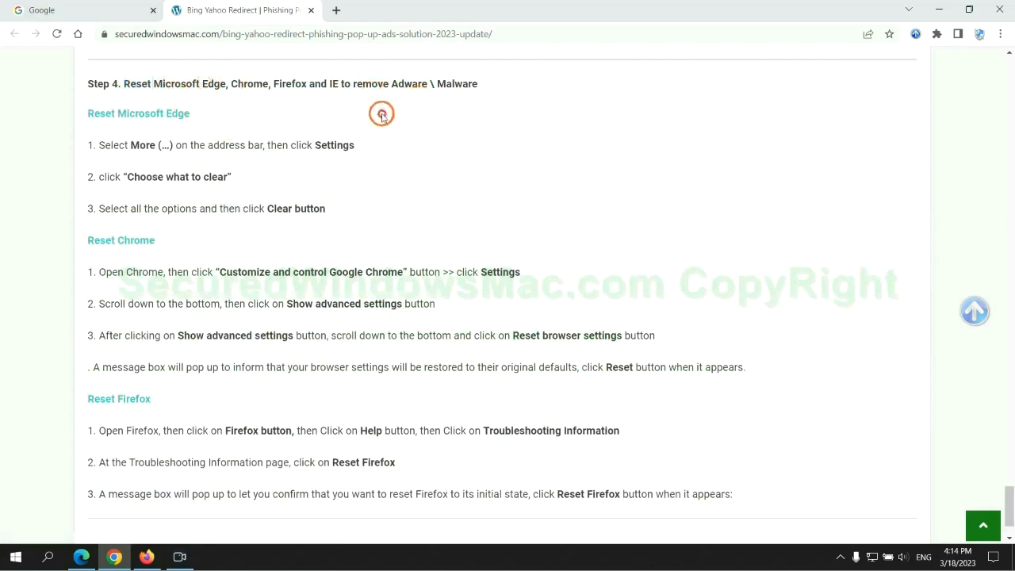
left_click(79, 10)
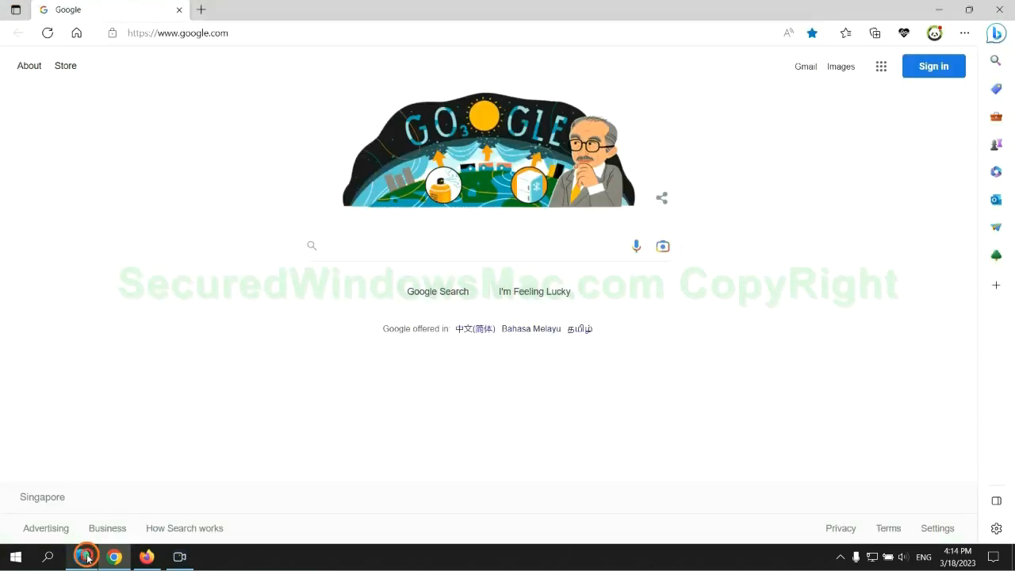
Reach Edge's Privacy settings and the Choose what to clear browsing-data option
left_click(964, 33)
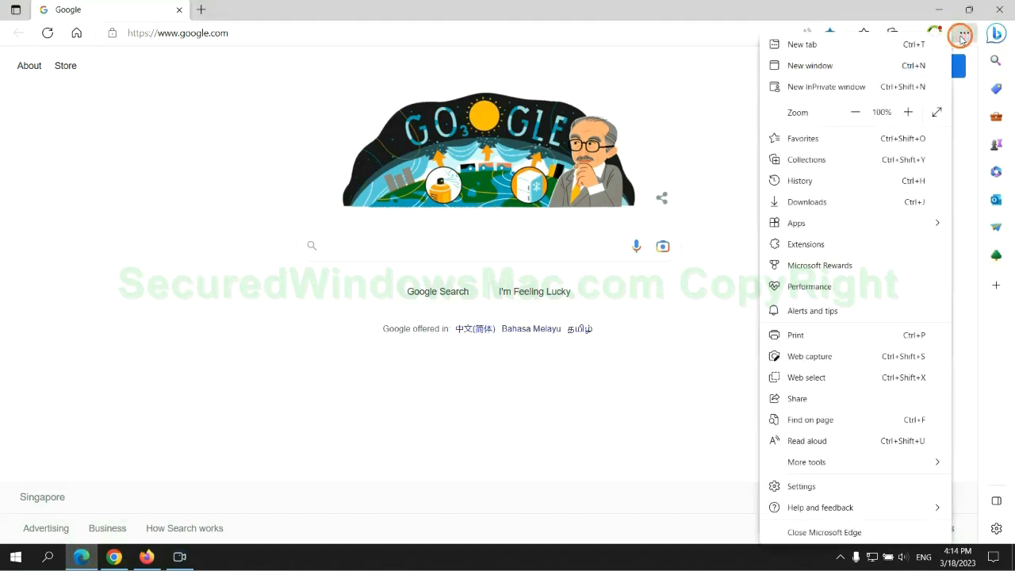
left_click(801, 486)
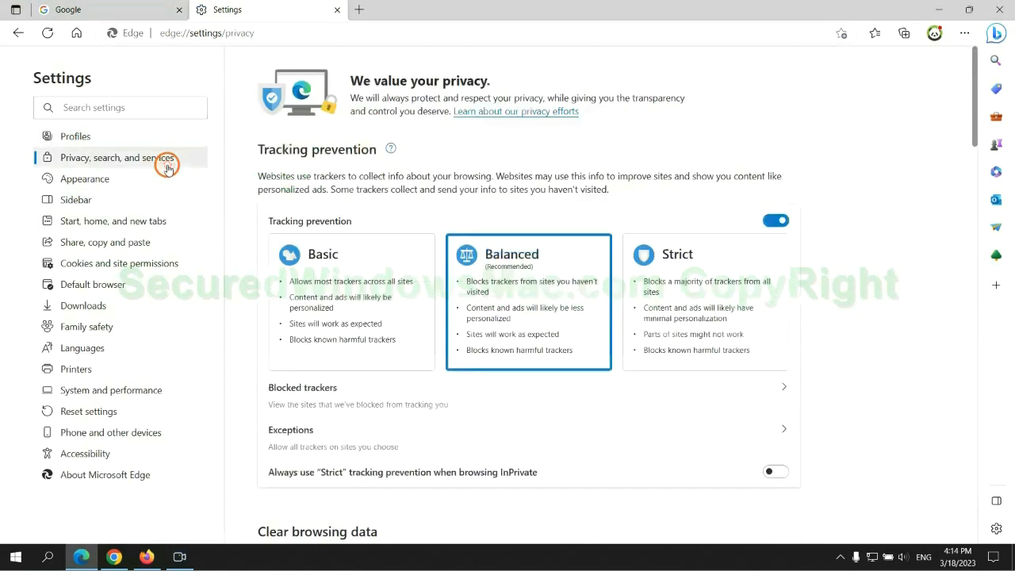
scroll("down", 3)
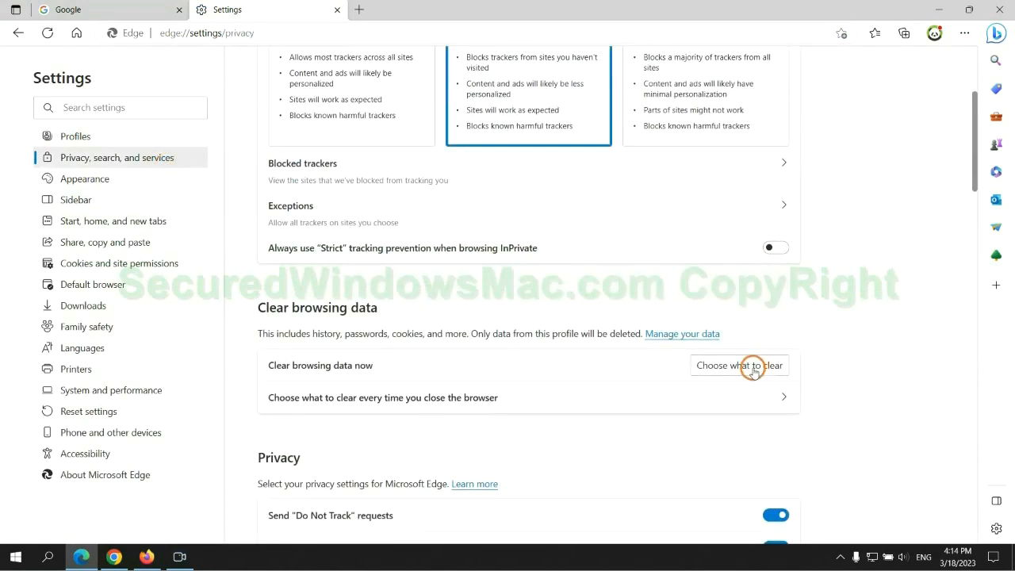
left_click(739, 365)
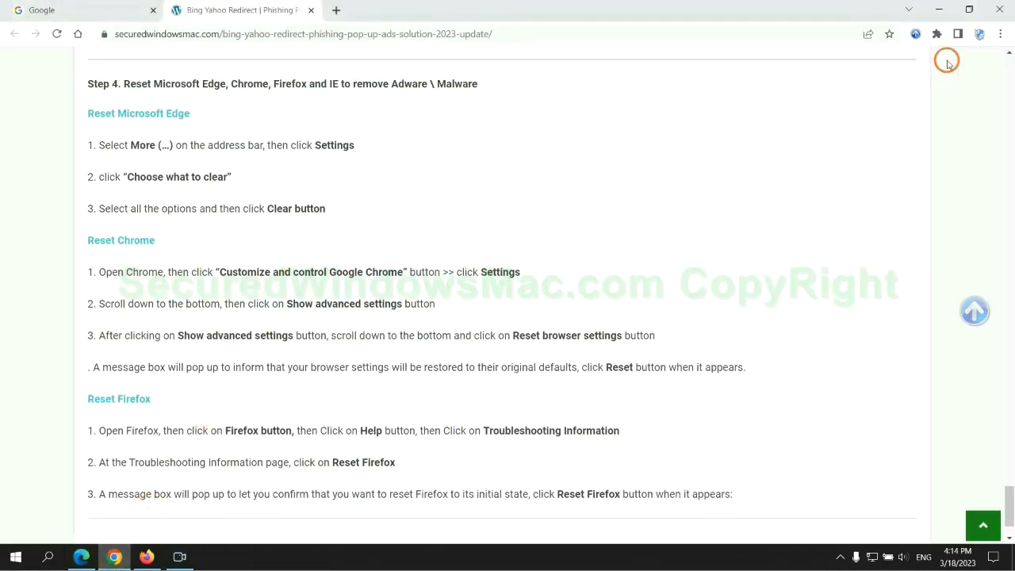
Search Chrome settings for 'reset' and bring up Restore settings to their original defaults
left_click(999, 35)
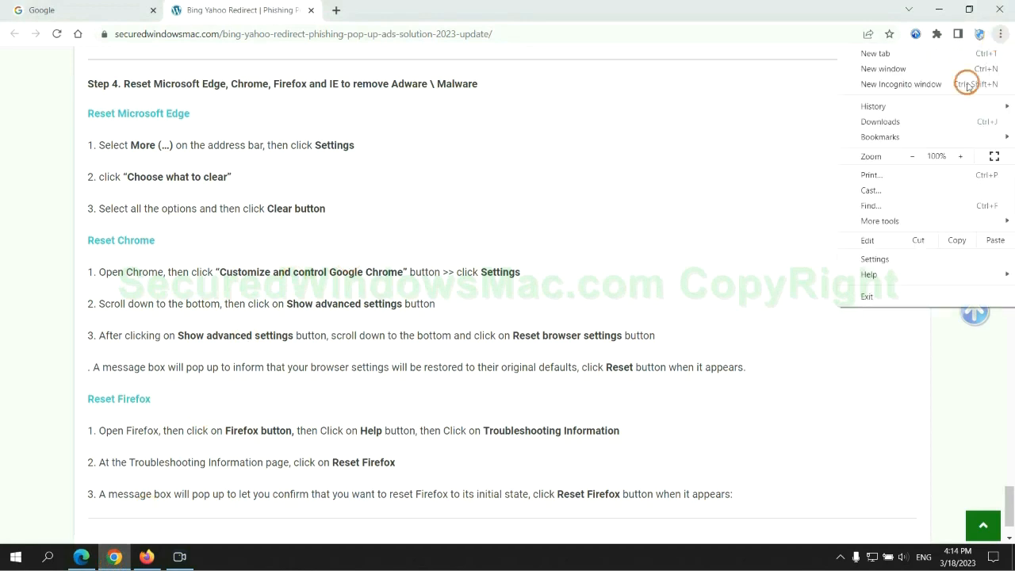
left_click(875, 258)
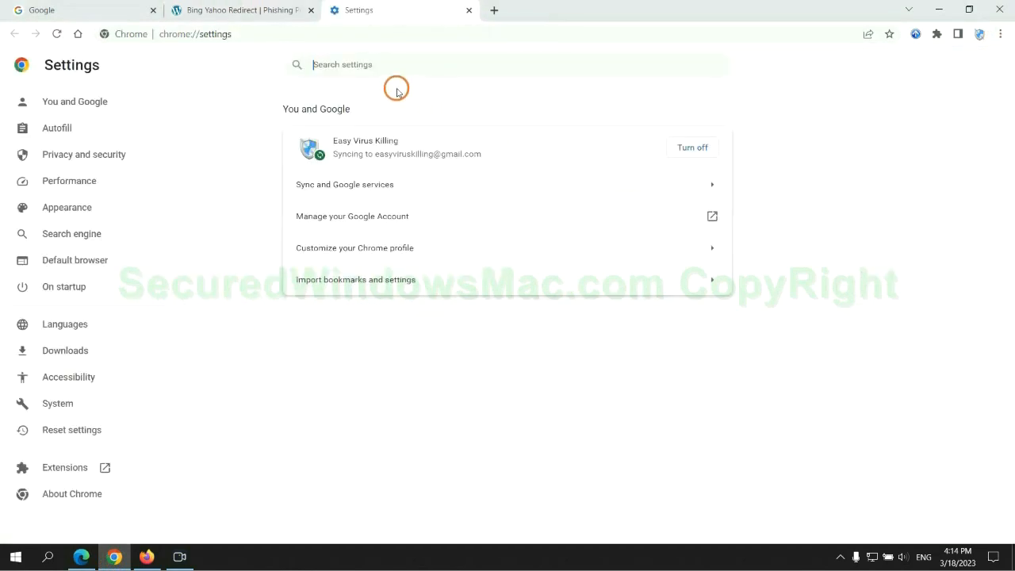
type("reset")
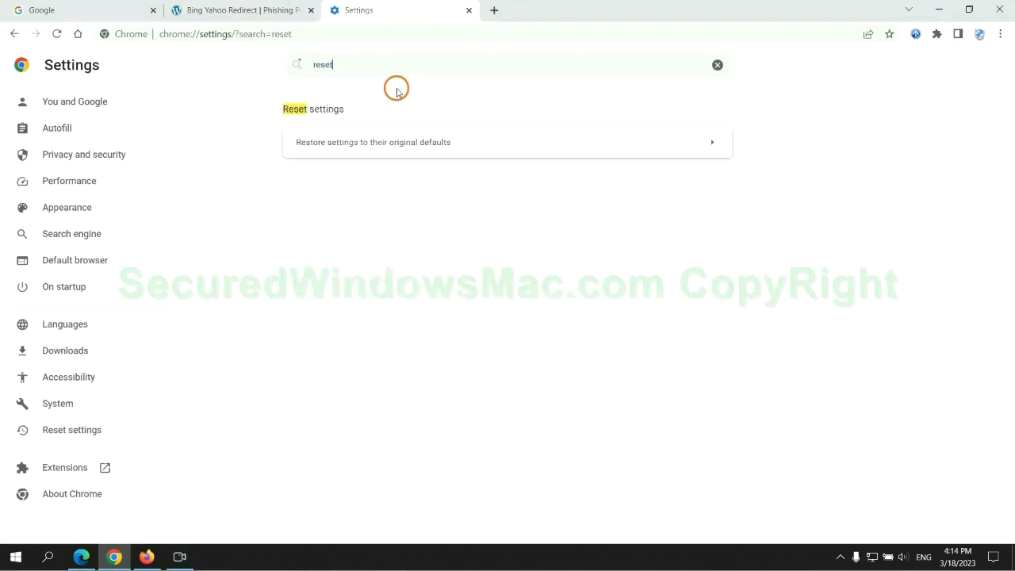
left_click(372, 143)
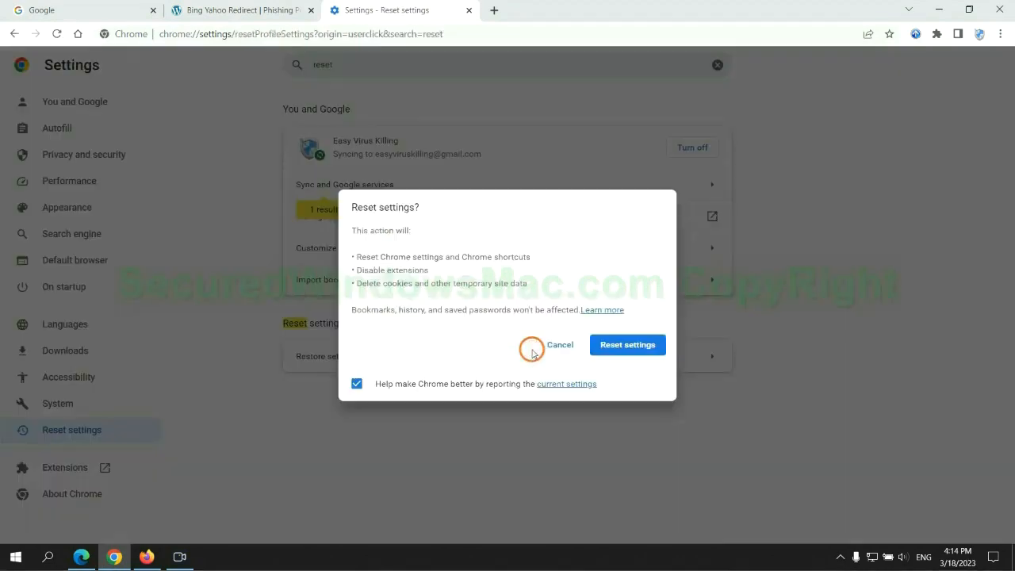
mouse_move(82, 533)
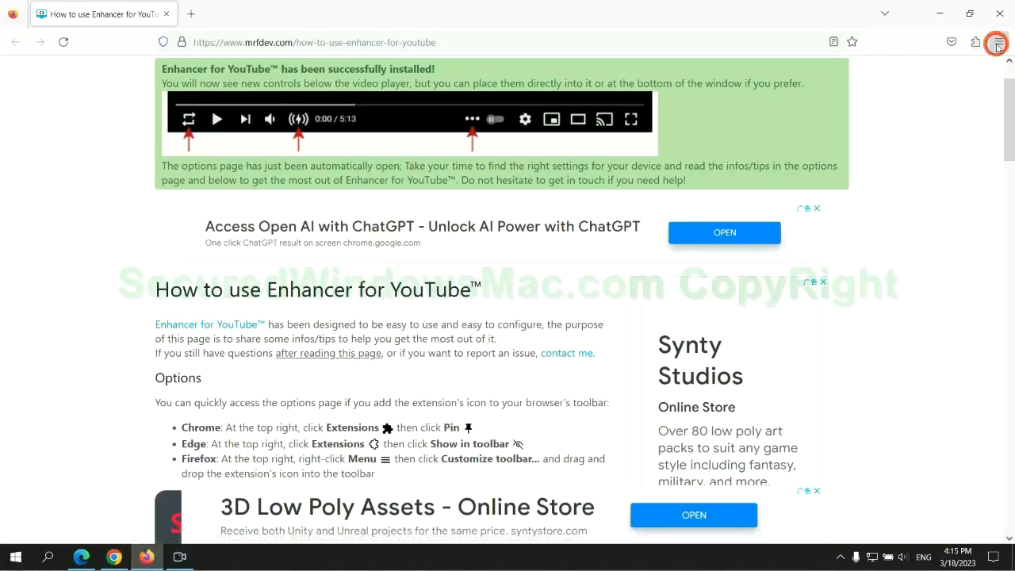
Reach Firefox's More troubleshooting information page through the Help menu
left_click(996, 45)
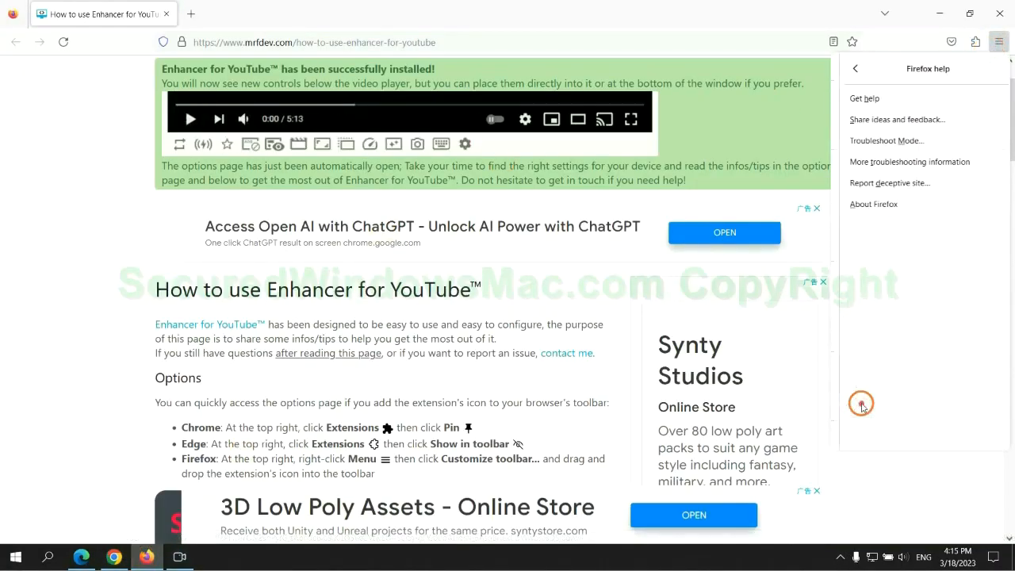
left_click(910, 162)
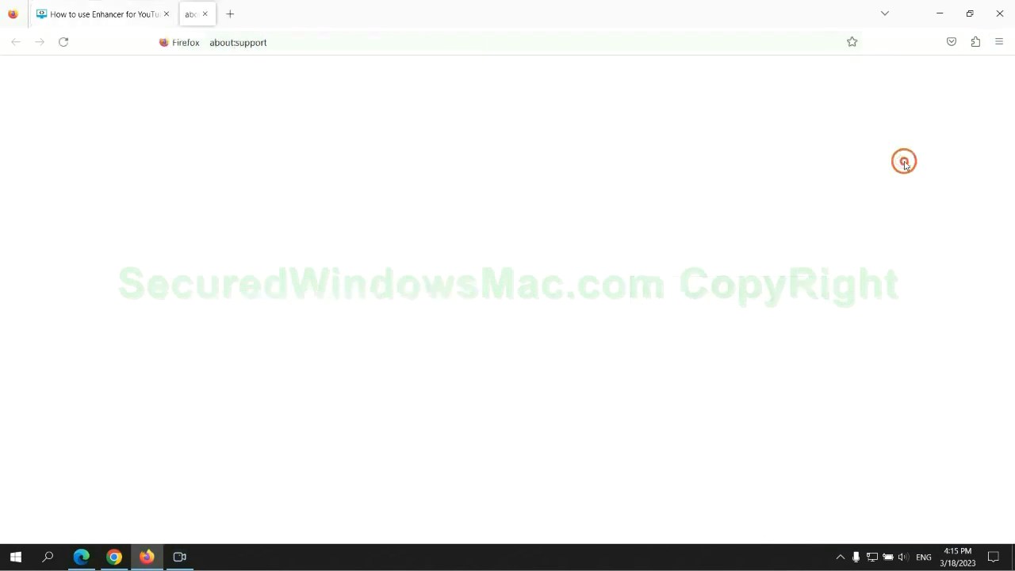
left_click(729, 151)
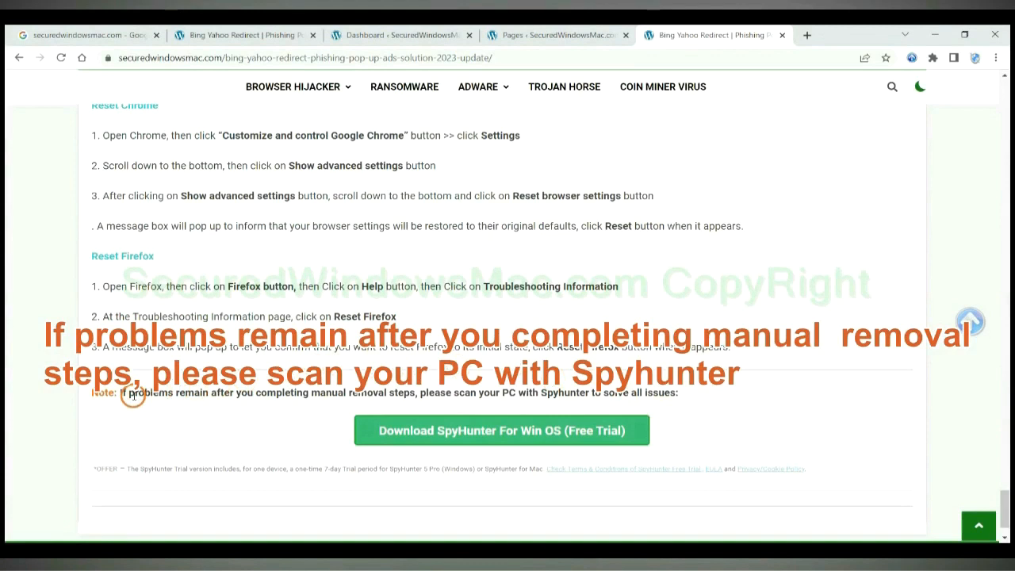
Highlight the guide's 'If problems remain' note recommending a SpyHunter scan
left_click_drag(119, 393, 235, 393)
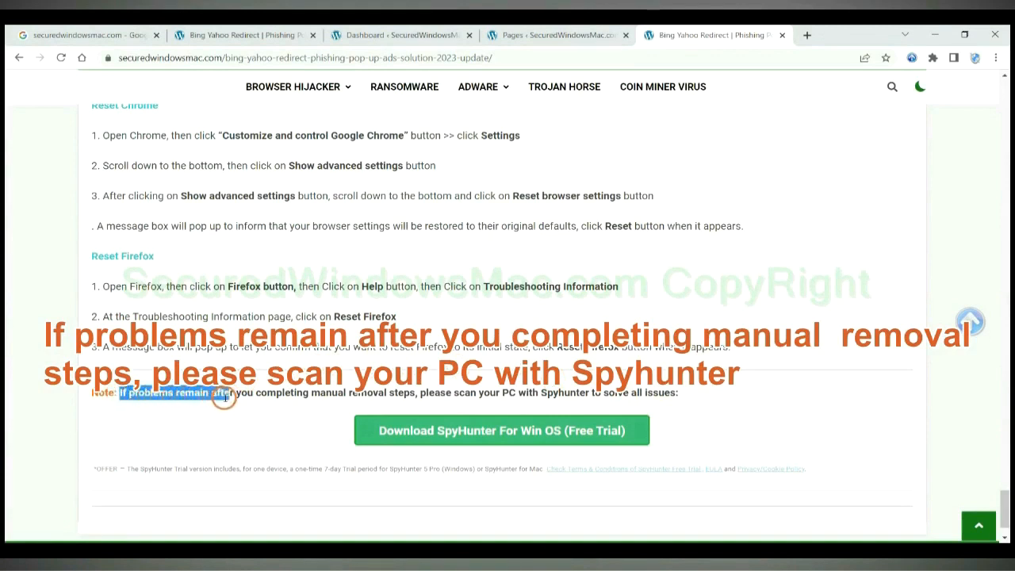